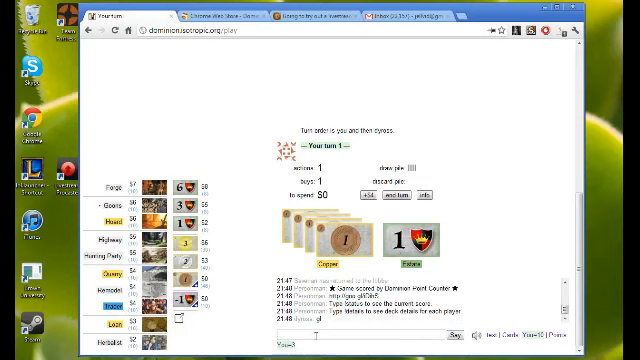
- Greet the opponent in chat with 'hi, gl' before the opening Quarry and Loan buys
text(hi)
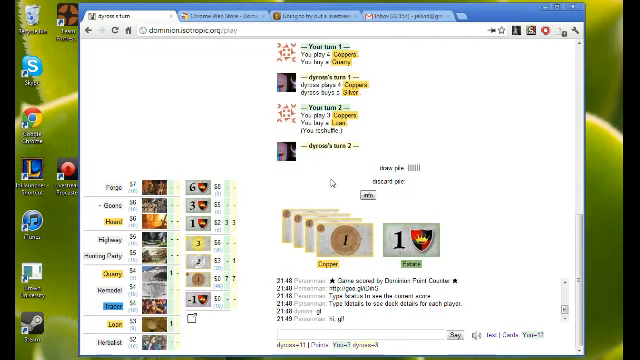
mouse_move(335, 181)
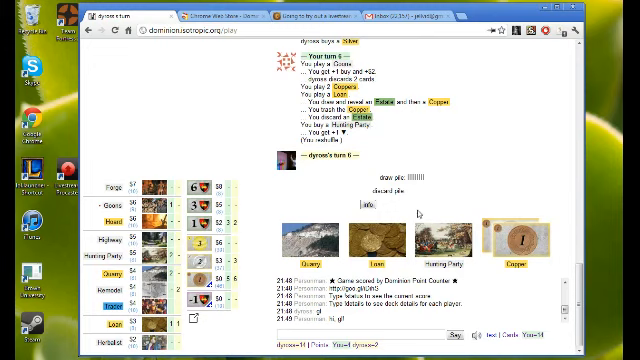
mouse_move(449, 237)
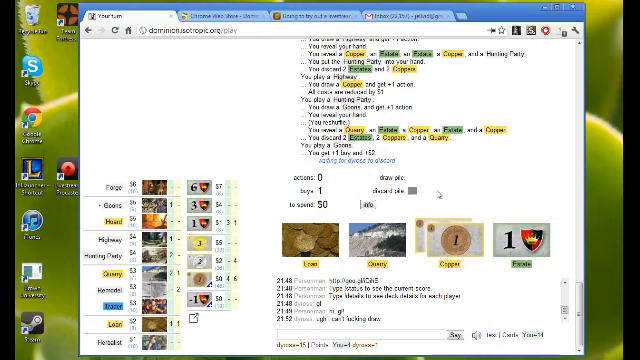
mouse_move(440, 190)
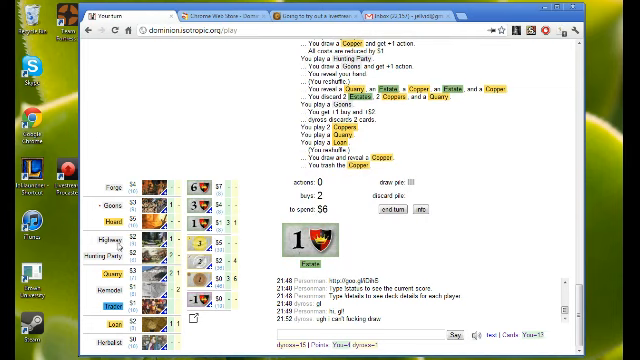
mouse_move(118, 239)
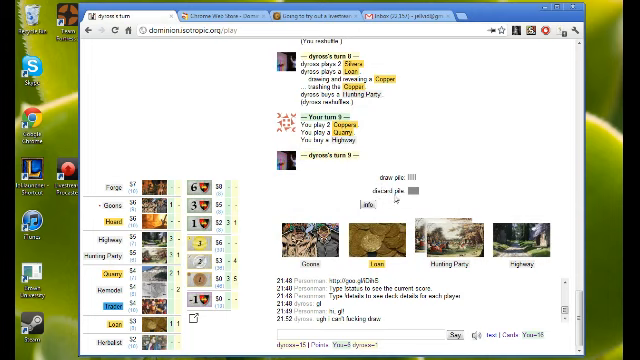
mouse_move(487, 178)
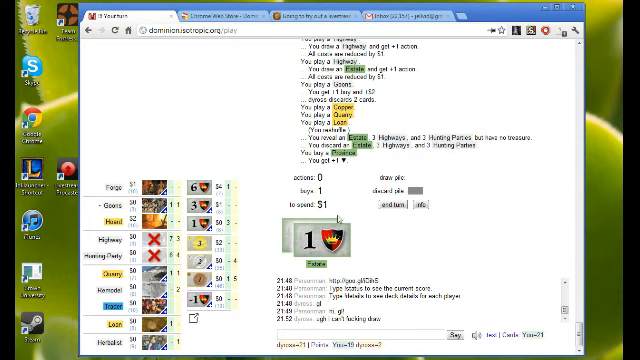
- Play a card in the Highway/Hunting Party/Goons chain that empties both piles
click(390, 206)
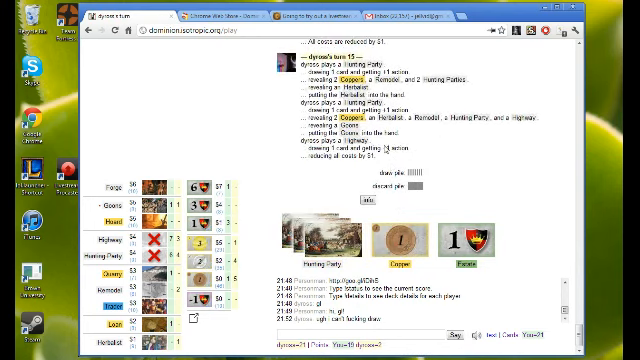
- Scroll the game log to follow dyrose's continuing Hunting Party chain
scroll(down, 3)
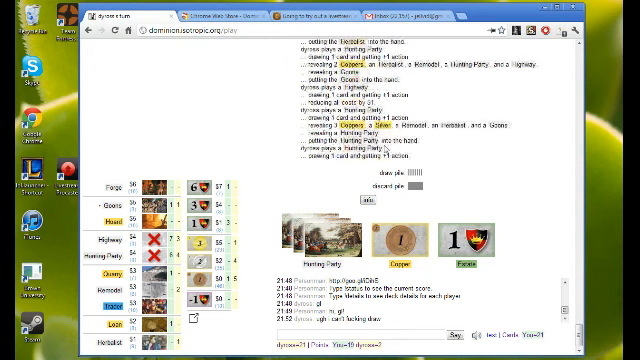